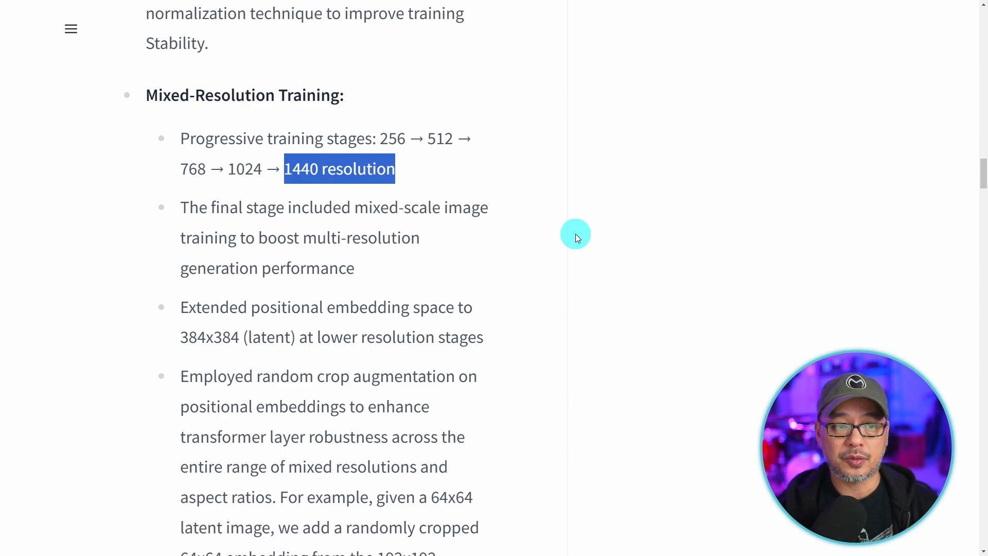
pyautogui.moveTo(244, 170)
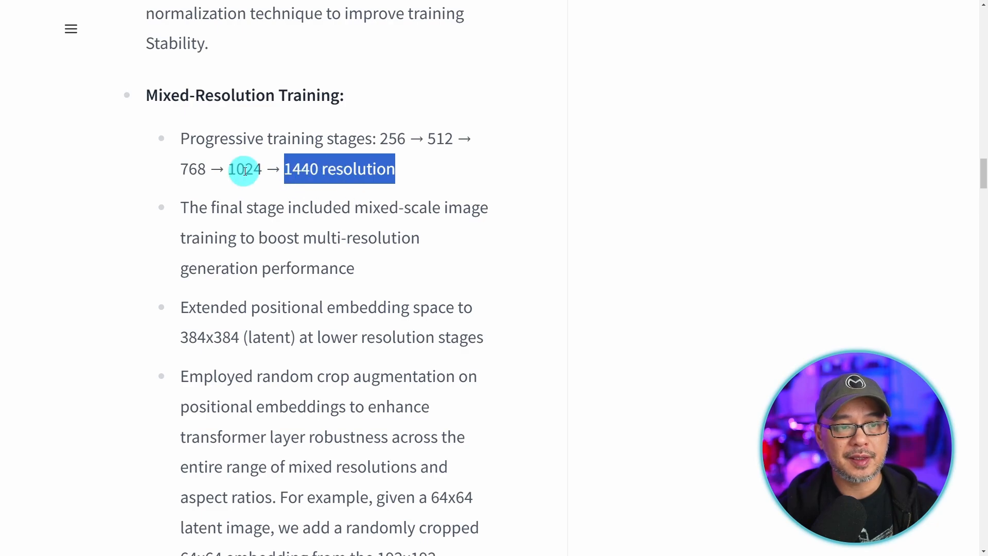
pyautogui.moveTo(507, 183)
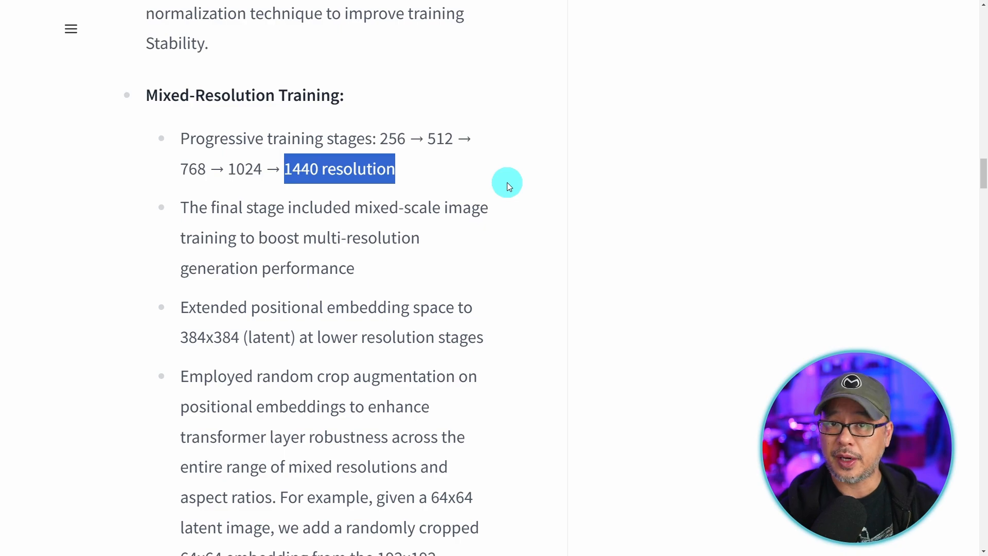
# Scroll the GPT-4o tokenizer to view the ninja prompt's 62 tokens and 276 characters.
pyautogui.scroll(3)
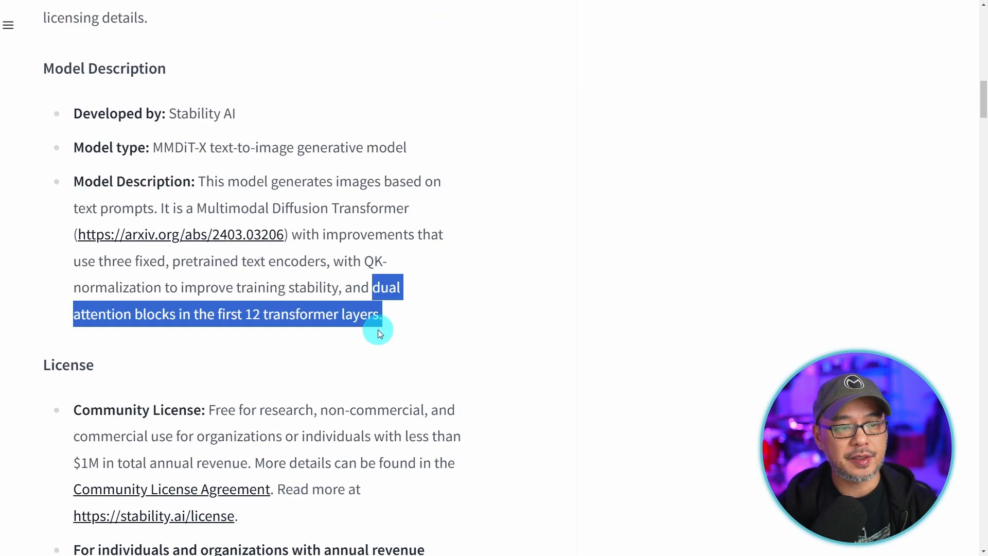
pyautogui.moveTo(306, 337)
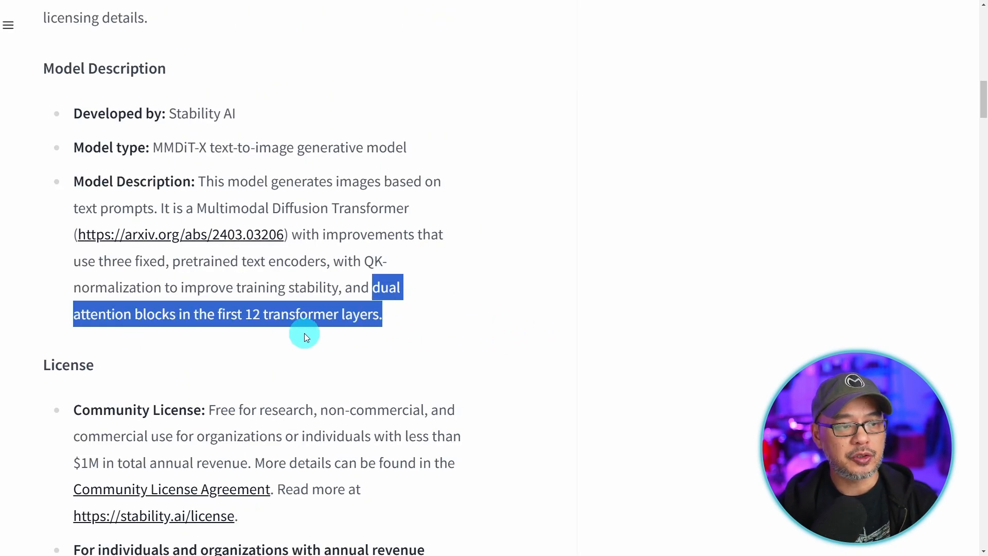
pyautogui.moveTo(332, 334)
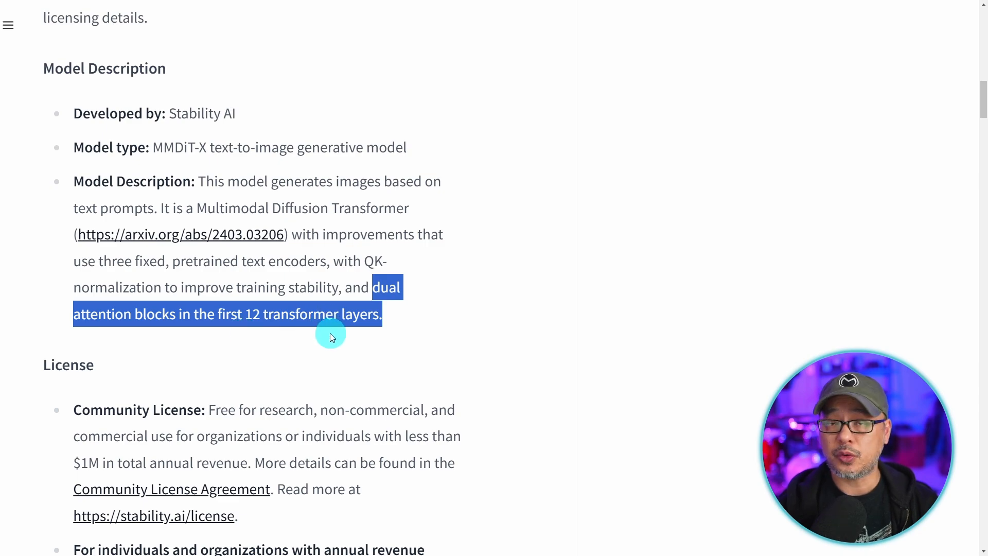
pyautogui.moveTo(421, 325)
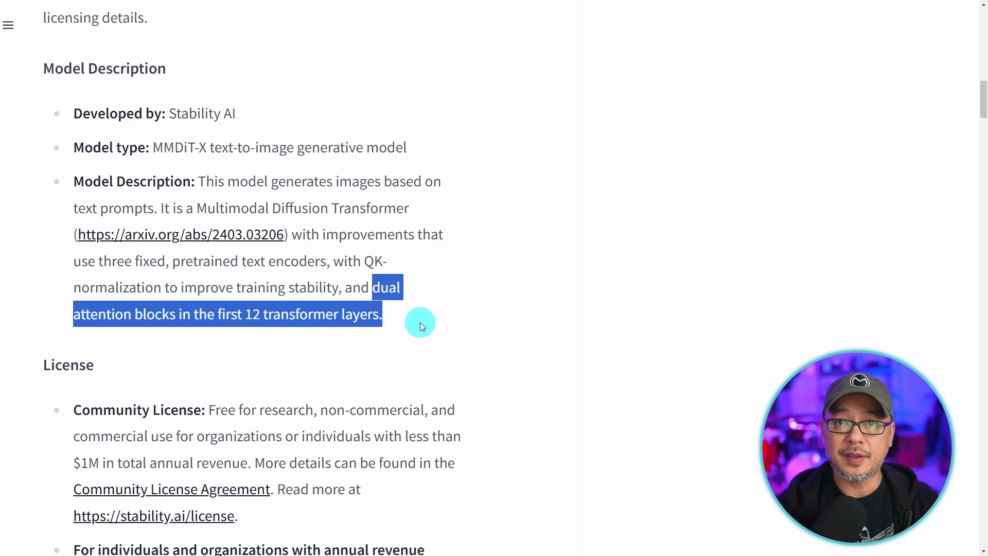
pyautogui.moveTo(437, 330)
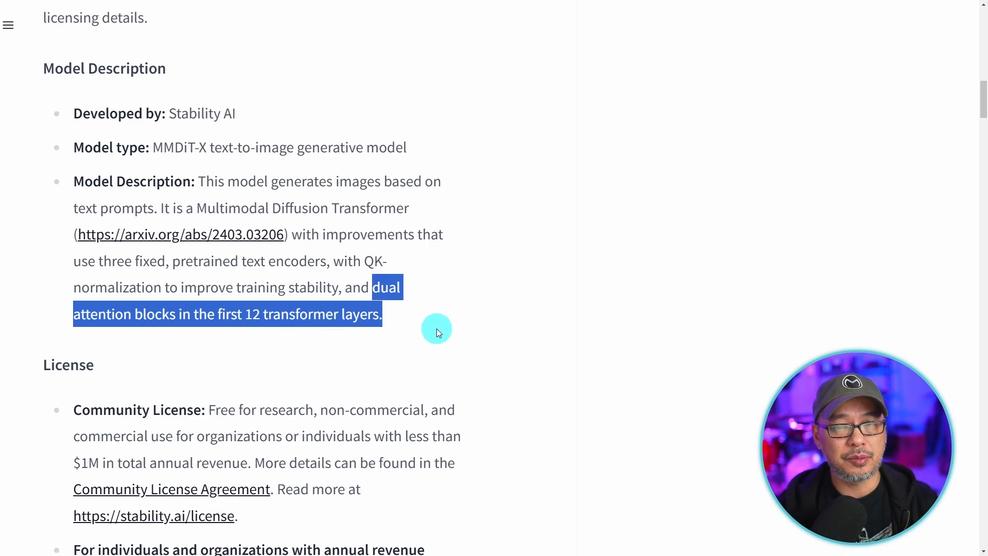
pyautogui.scroll(-3)
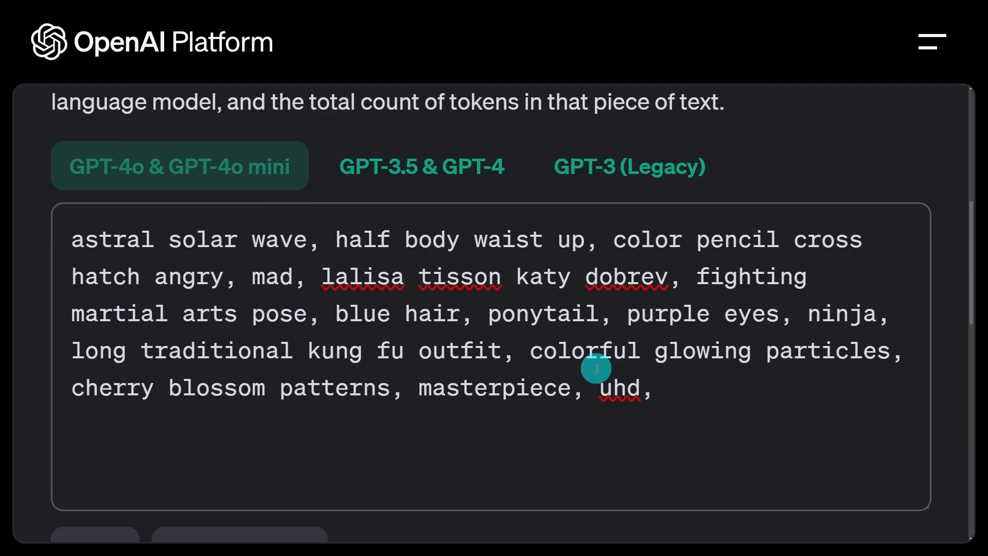
pyautogui.scroll(-3)
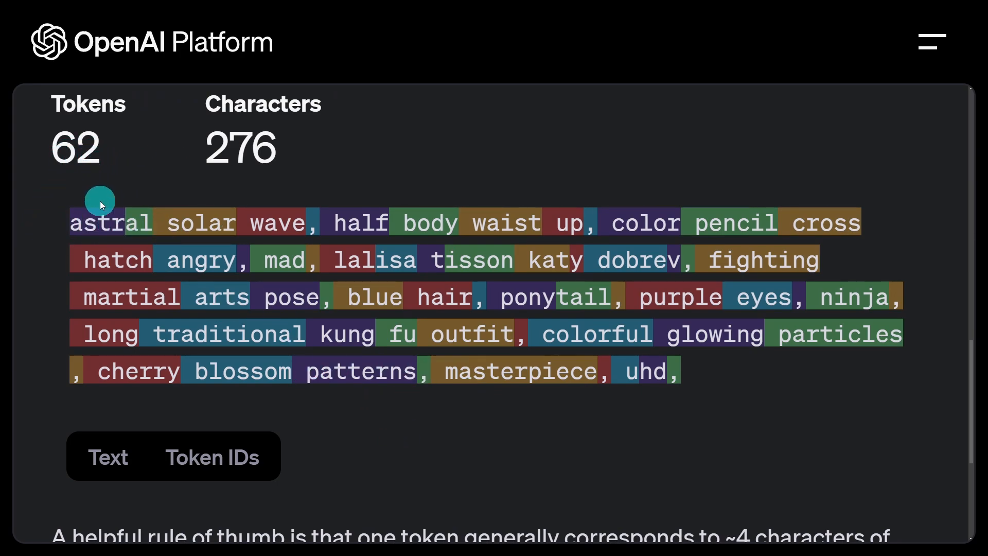
pyautogui.moveTo(592, 438)
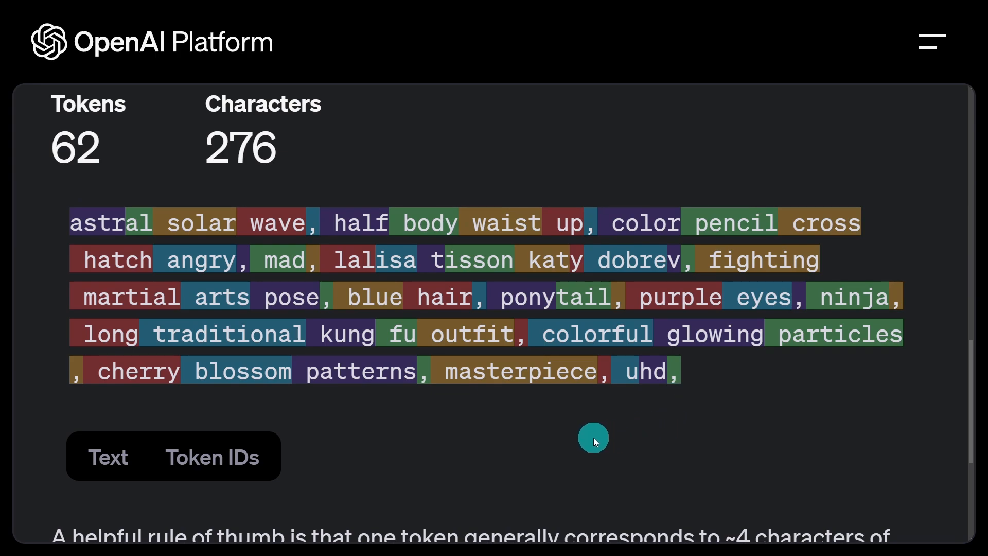
pyautogui.moveTo(363, 227)
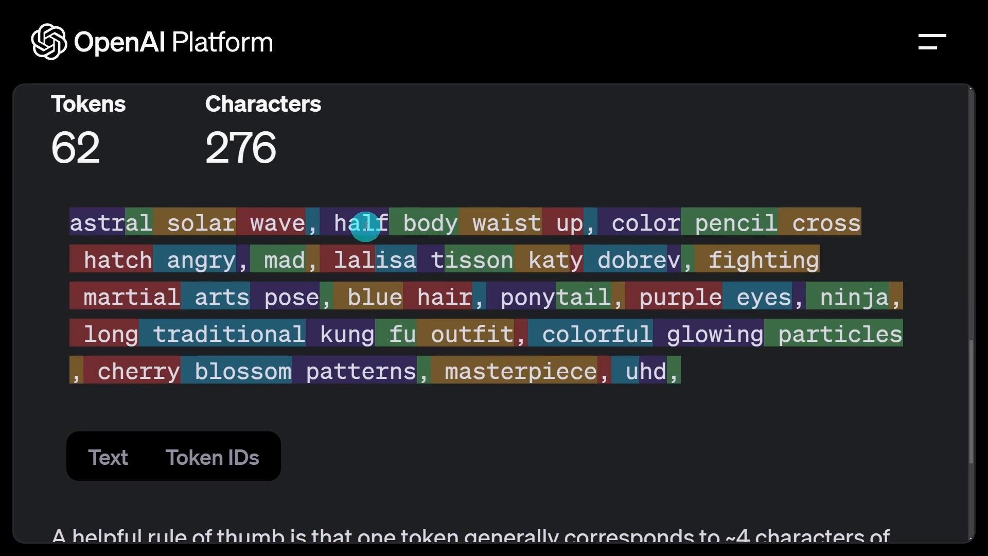
pyautogui.moveTo(321, 274)
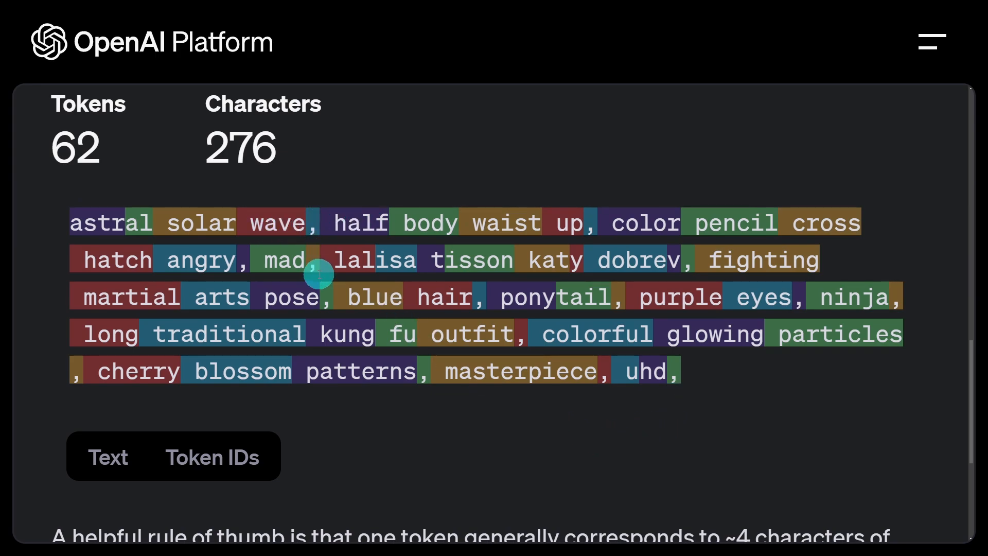
pyautogui.moveTo(528, 458)
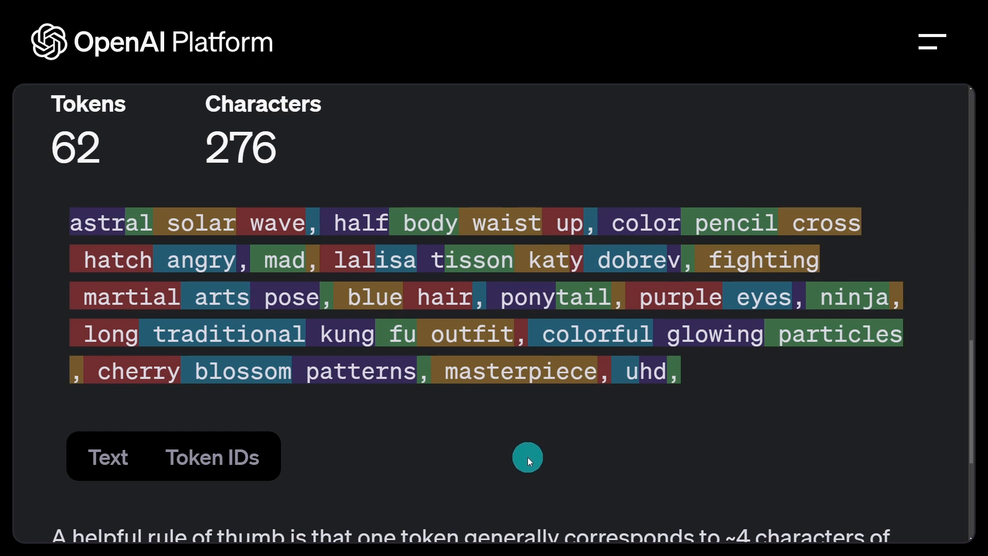
pyautogui.moveTo(127, 166)
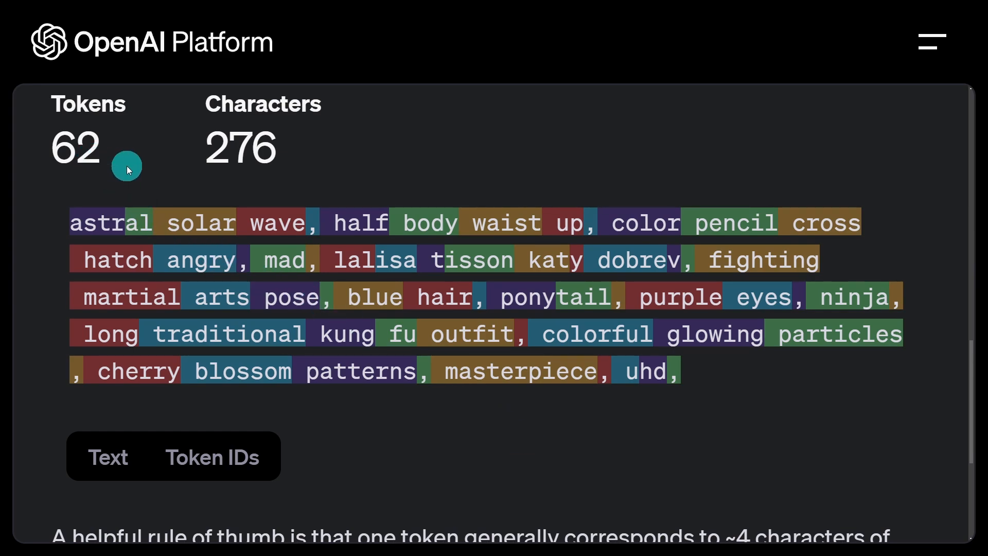
pyautogui.moveTo(165, 177)
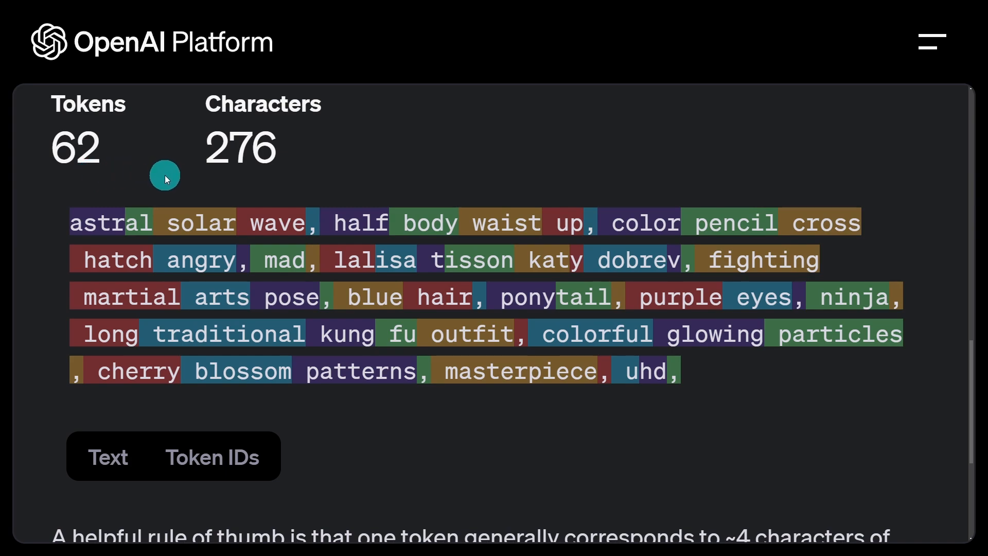
pyautogui.moveTo(175, 182)
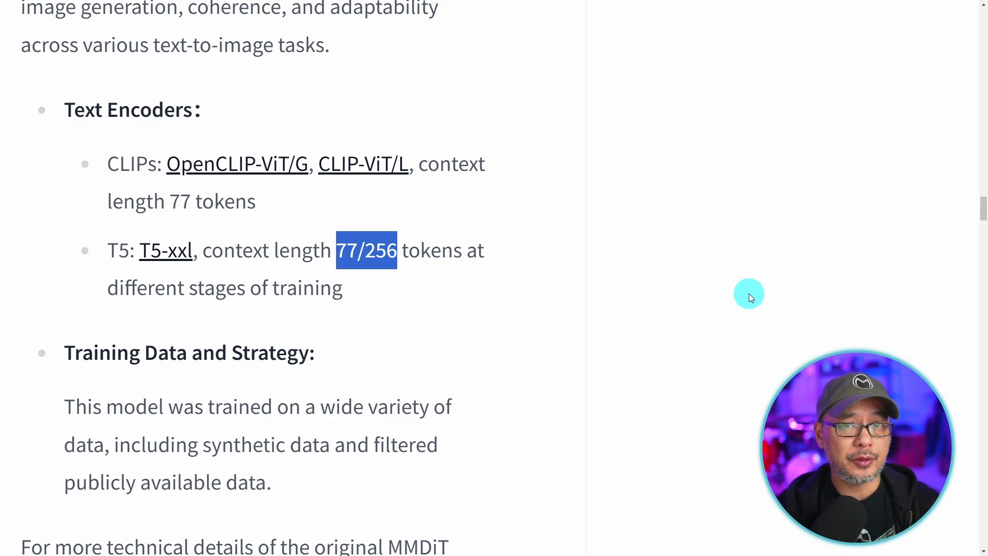
pyautogui.scroll(-3)
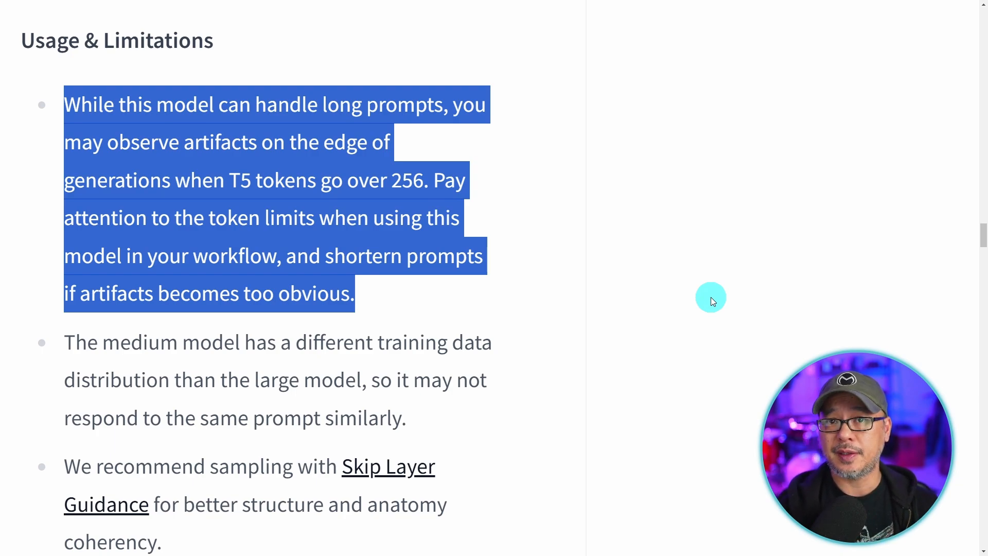
pyautogui.moveTo(590, 323)
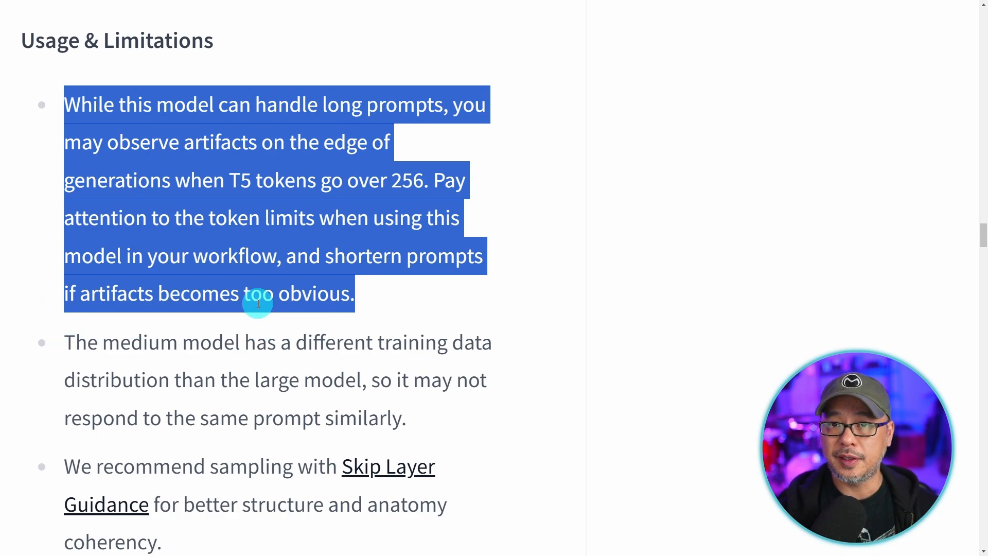
pyautogui.scroll(-3)
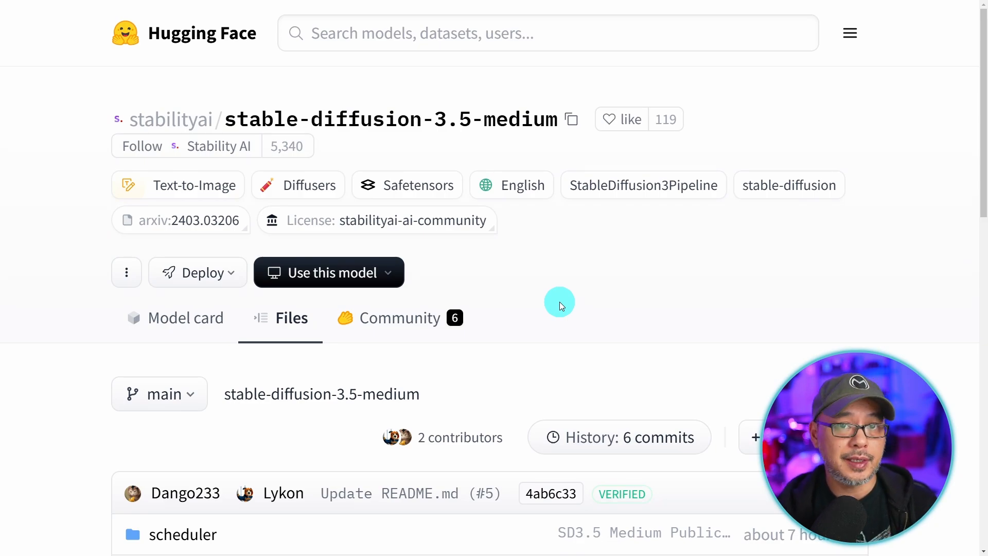
# Scroll the Comfy-Org stable-diffusion-3.5-fp8 file list to its workflow JSONs and 11.6 GB medium checkpoint.
pyautogui.scroll(-3)
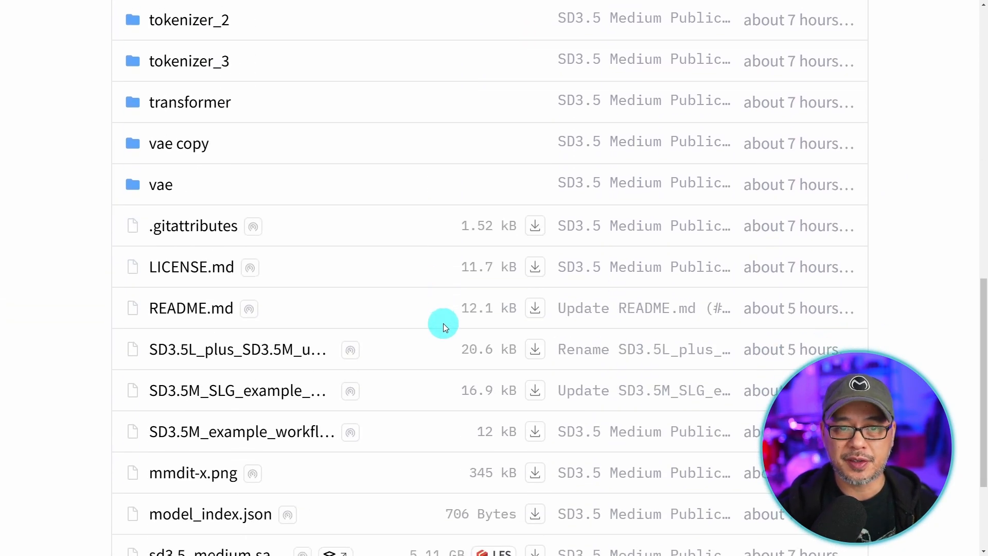
pyautogui.scroll(-3)
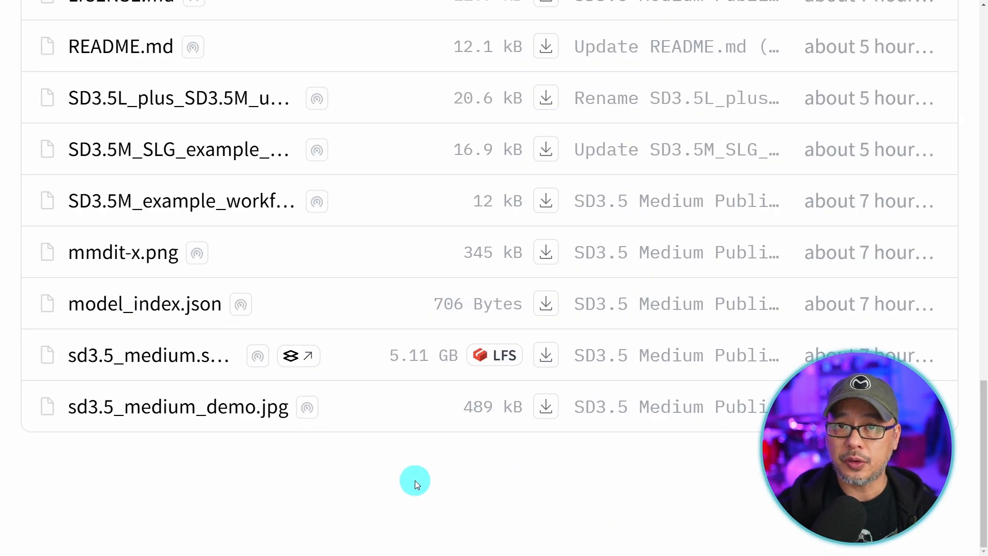
pyautogui.moveTo(421, 392)
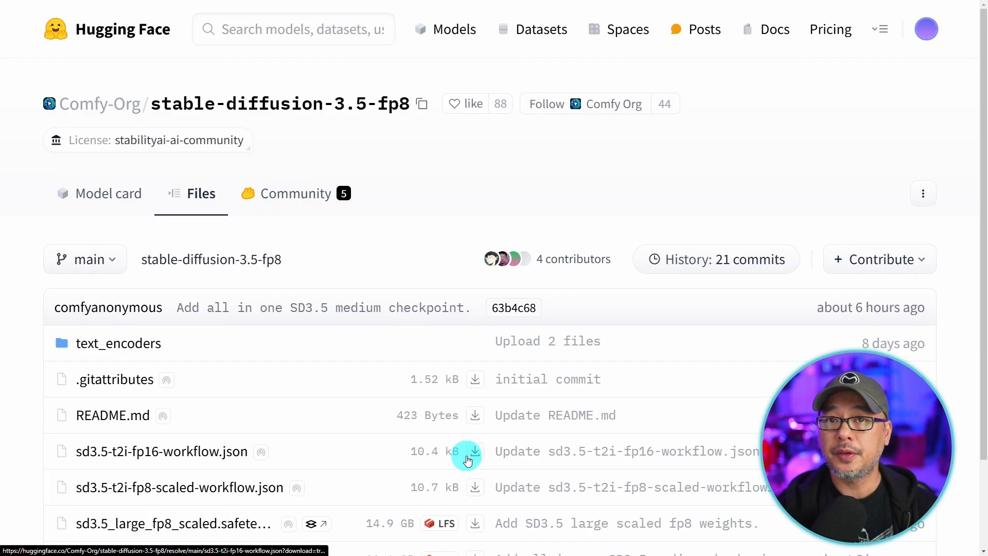
pyautogui.moveTo(211, 120)
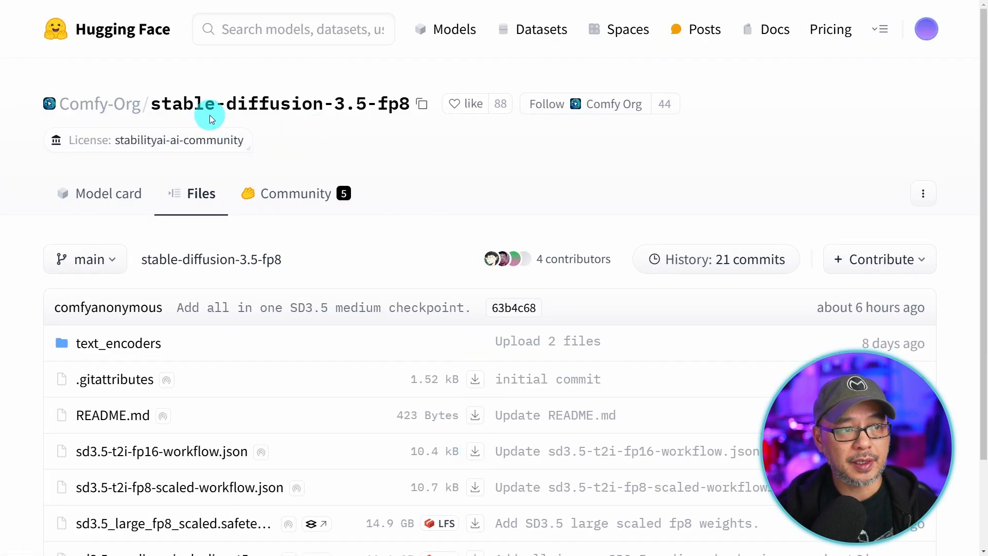
pyautogui.scroll(-3)
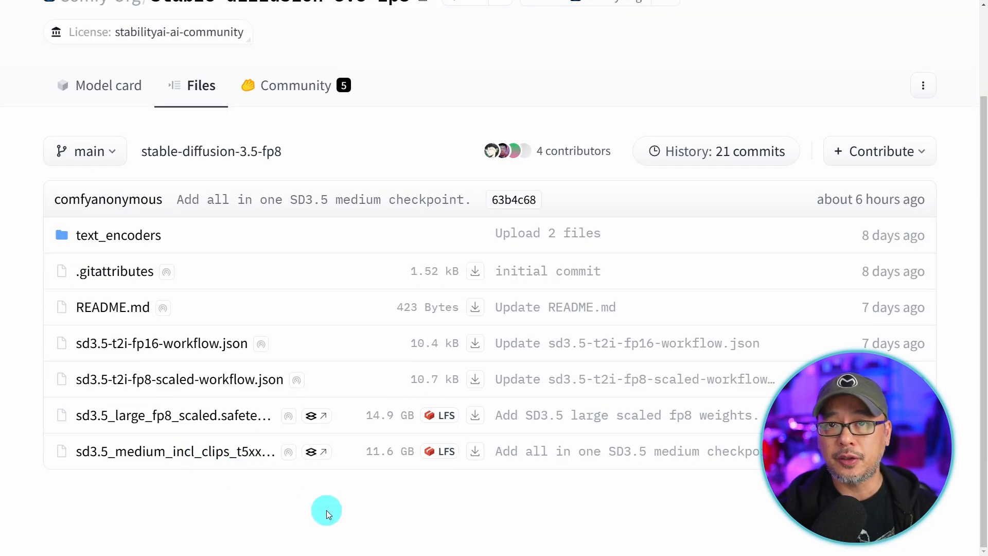
pyautogui.moveTo(406, 451)
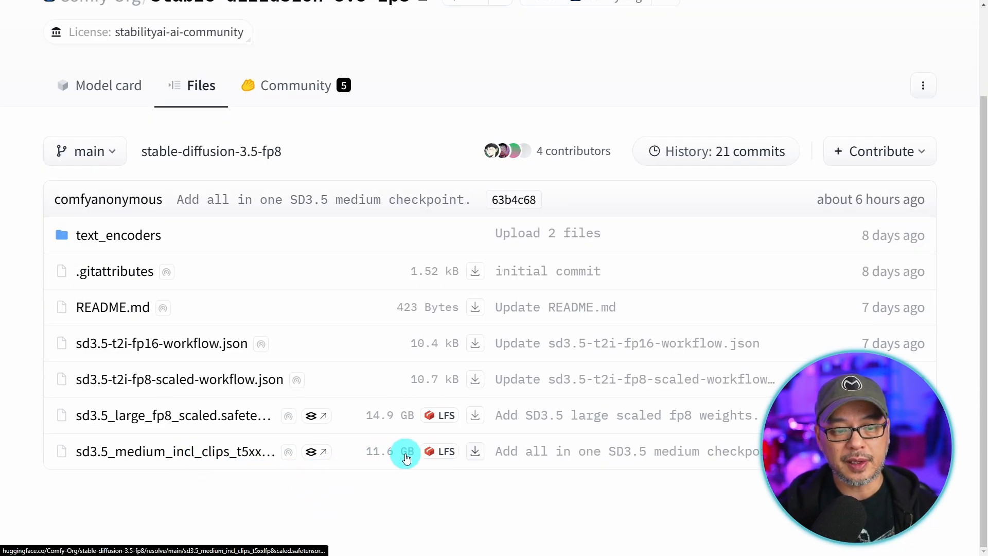
pyautogui.moveTo(407, 491)
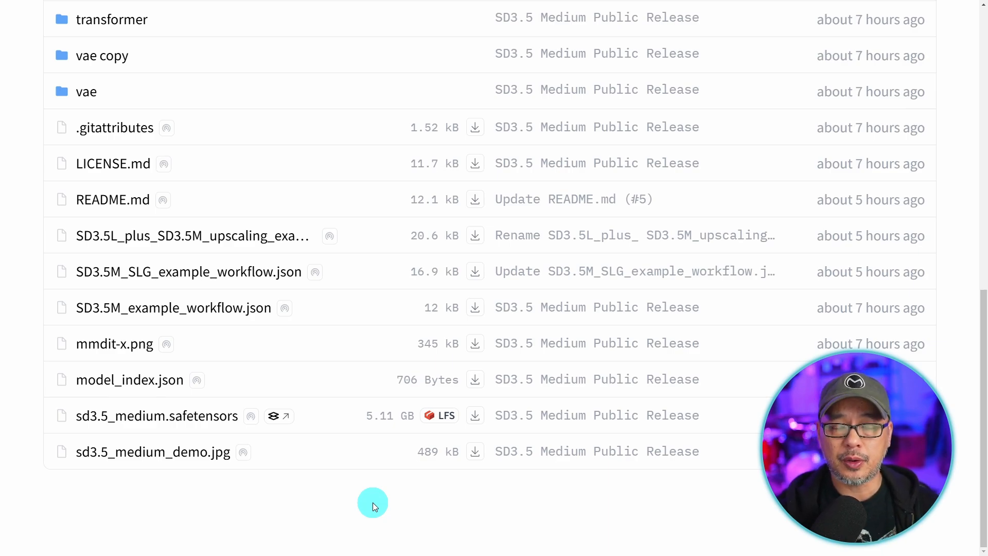
pyautogui.moveTo(312, 234)
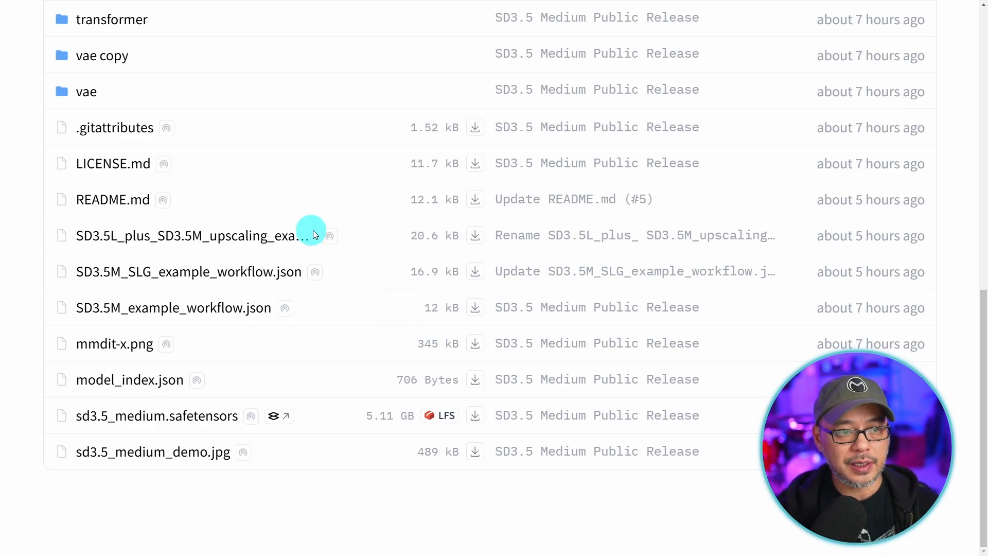
pyautogui.moveTo(154, 272)
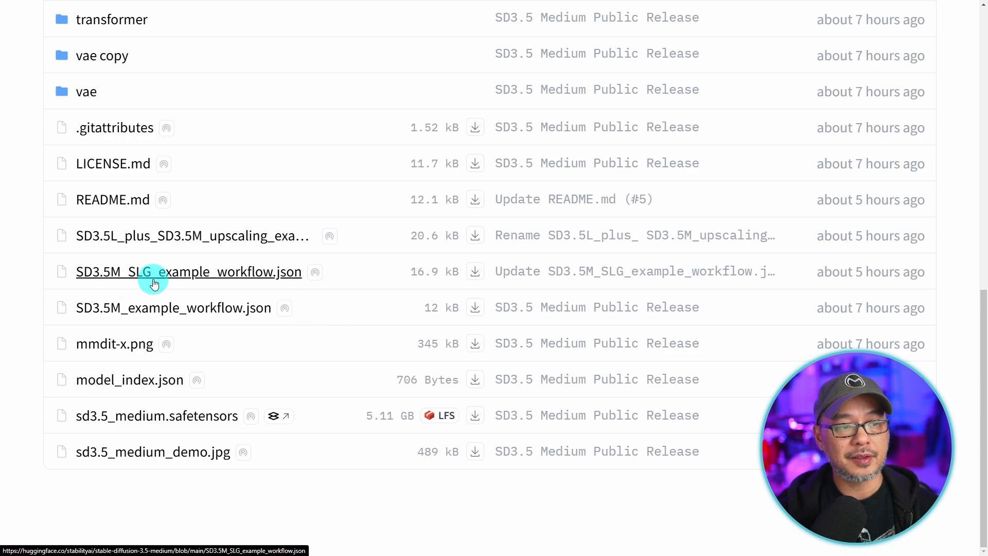
# Open SD3.5M_SLG_example_workflow.json from the stable-diffusion-3.5-medium file list.
pyautogui.click(188, 272)
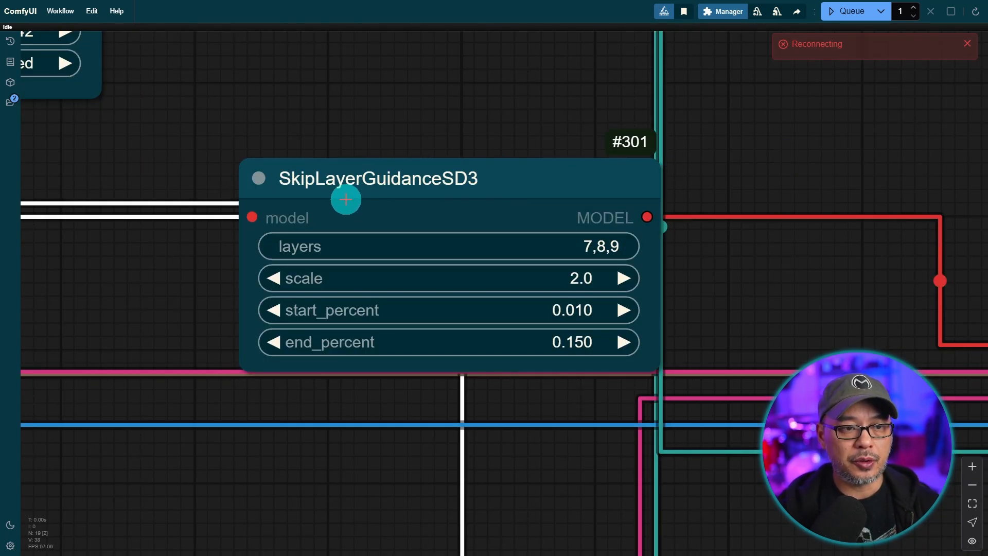
pyautogui.moveTo(513, 203)
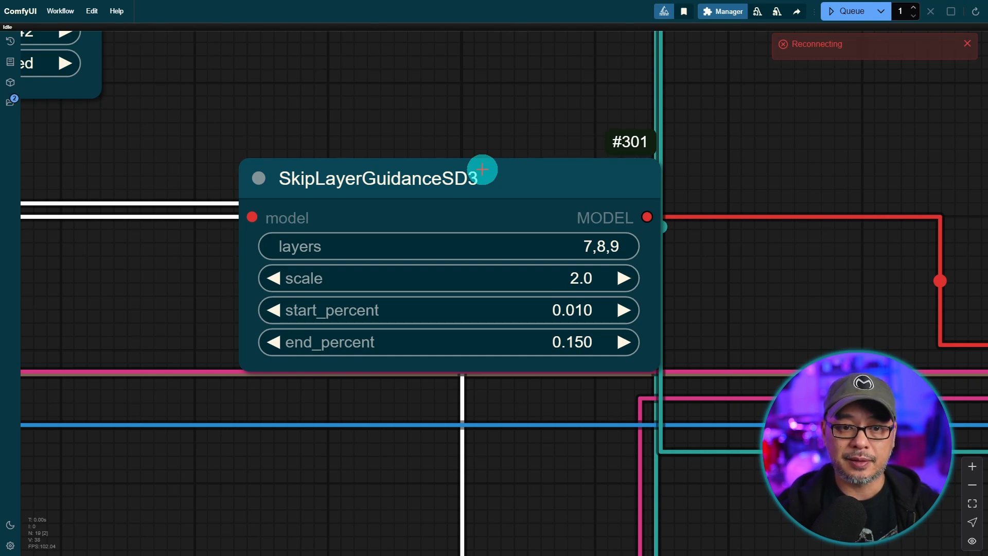
pyautogui.moveTo(527, 189)
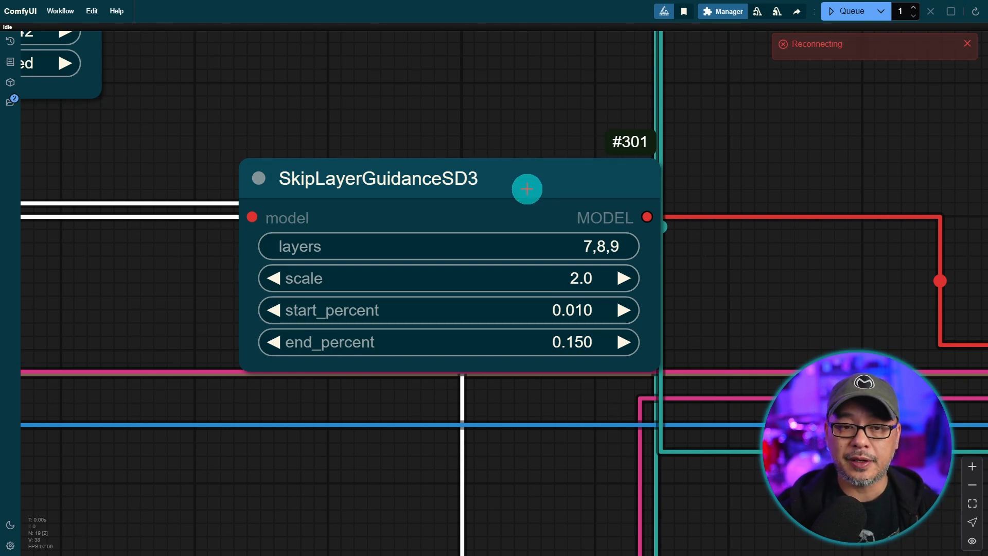
pyautogui.moveTo(583, 246)
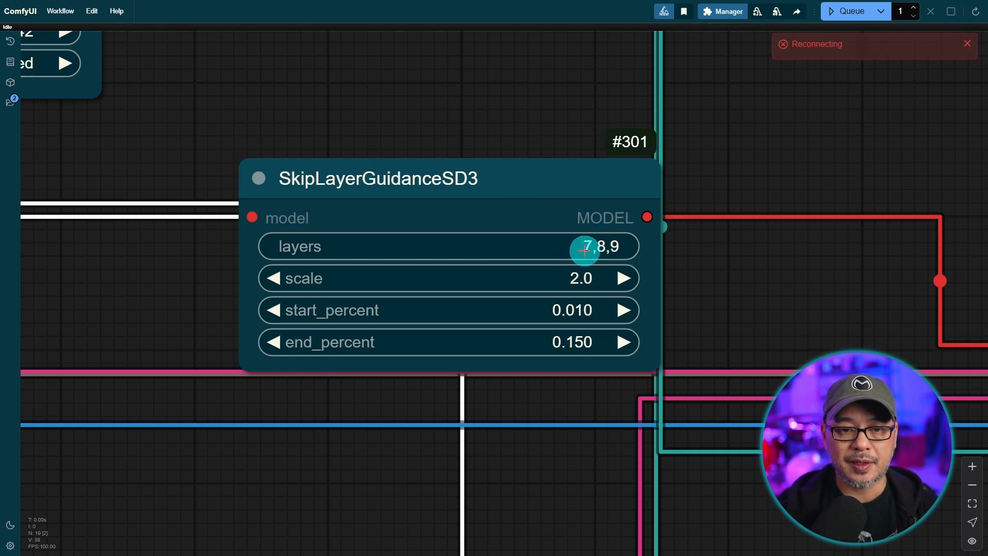
pyautogui.moveTo(564, 217)
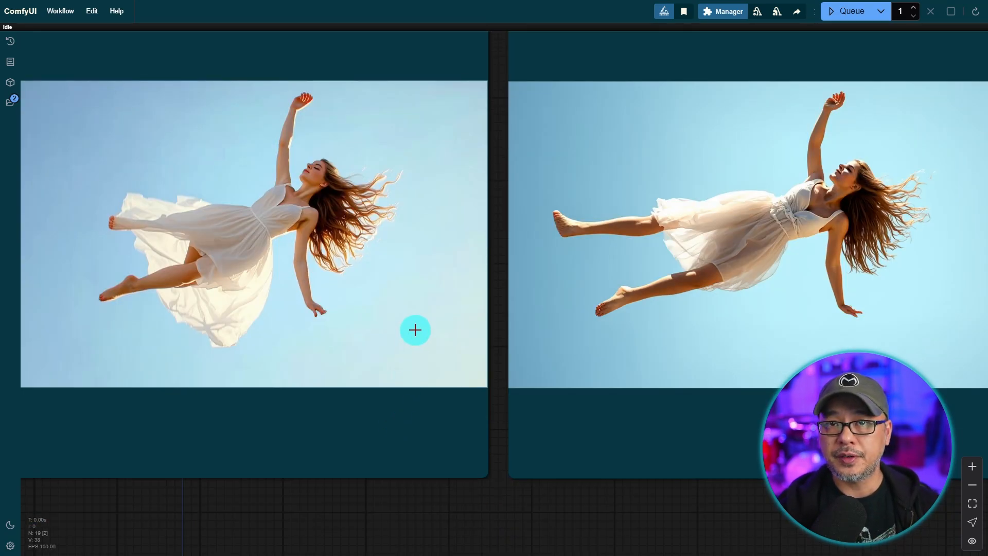
pyautogui.moveTo(183, 292)
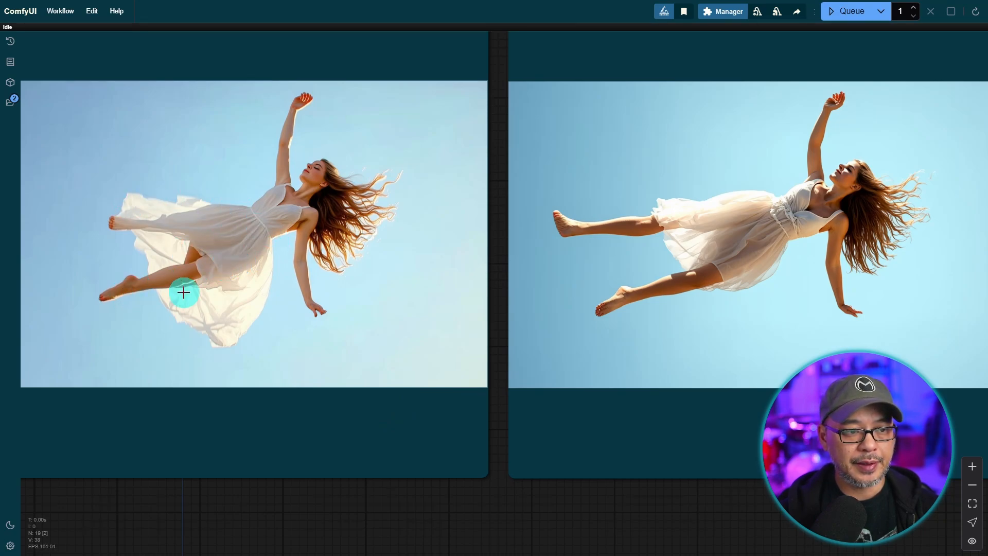
pyautogui.moveTo(712, 246)
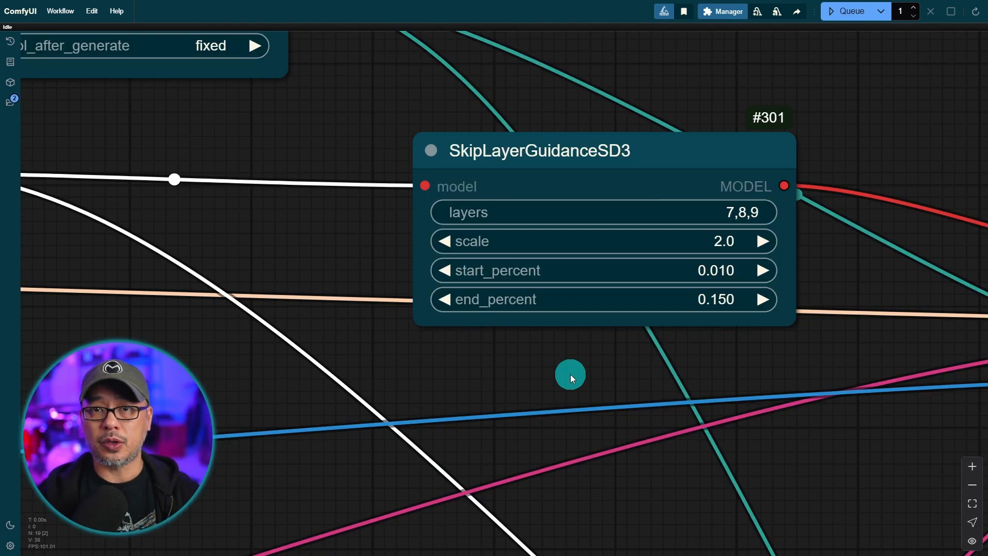
pyautogui.moveTo(679, 185)
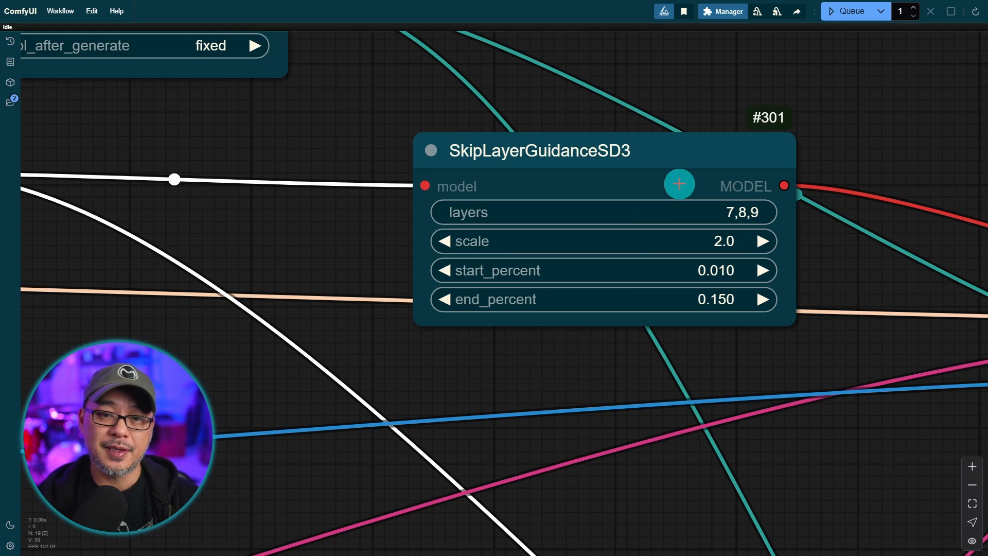